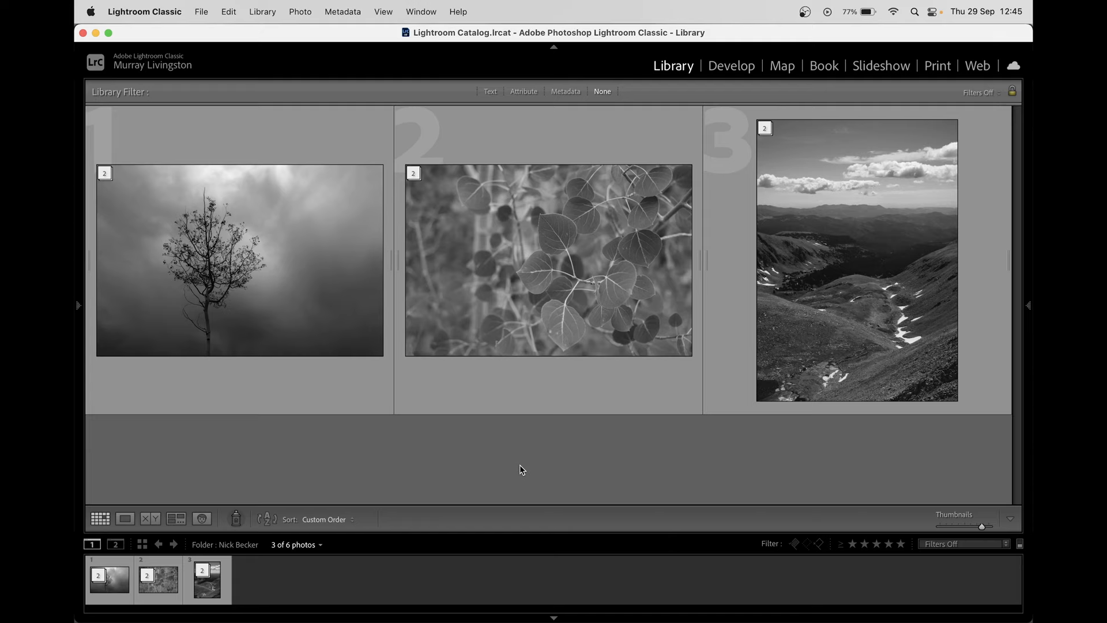
mouse_move(500, 498)
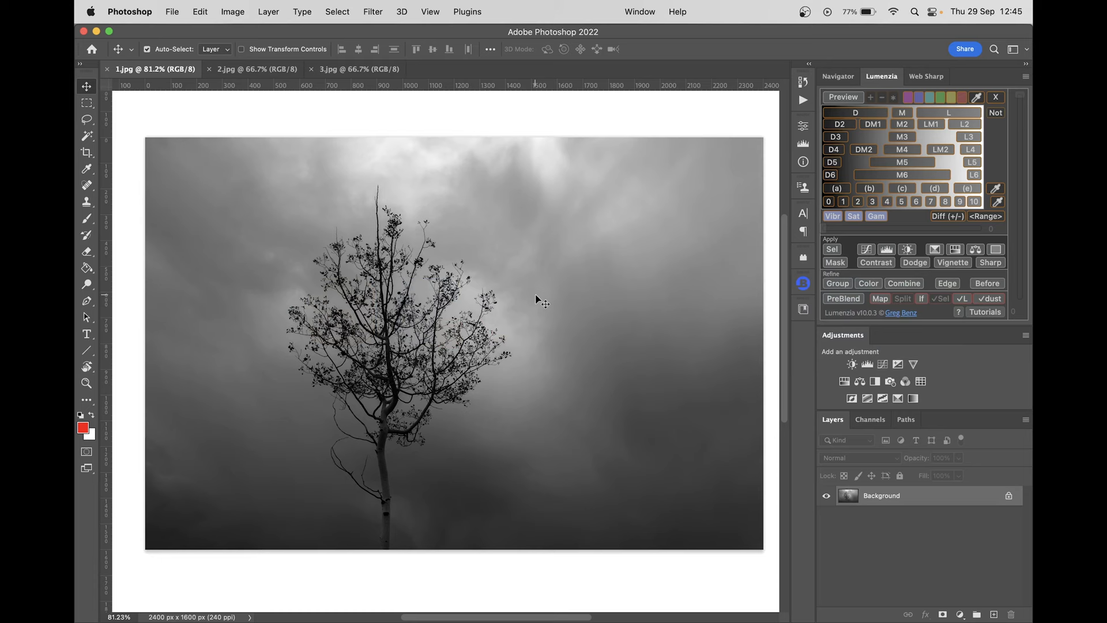
- Paint a curved red brush stroke above and right of the tree's crown, then bring the leaves photo forward
left_click(86, 218)
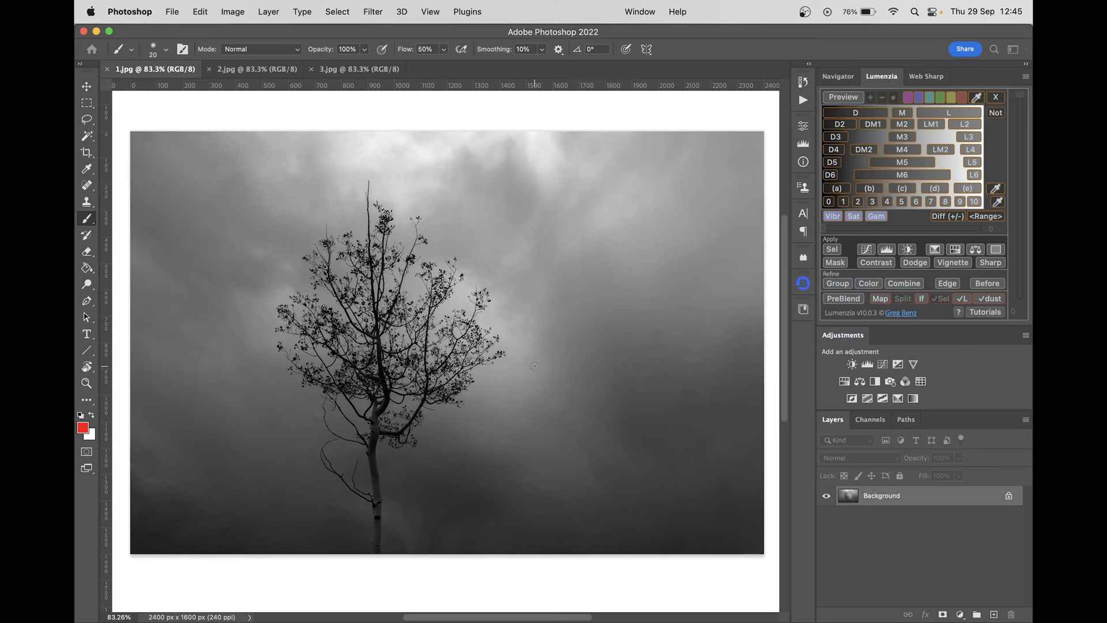
left_click(86, 85)
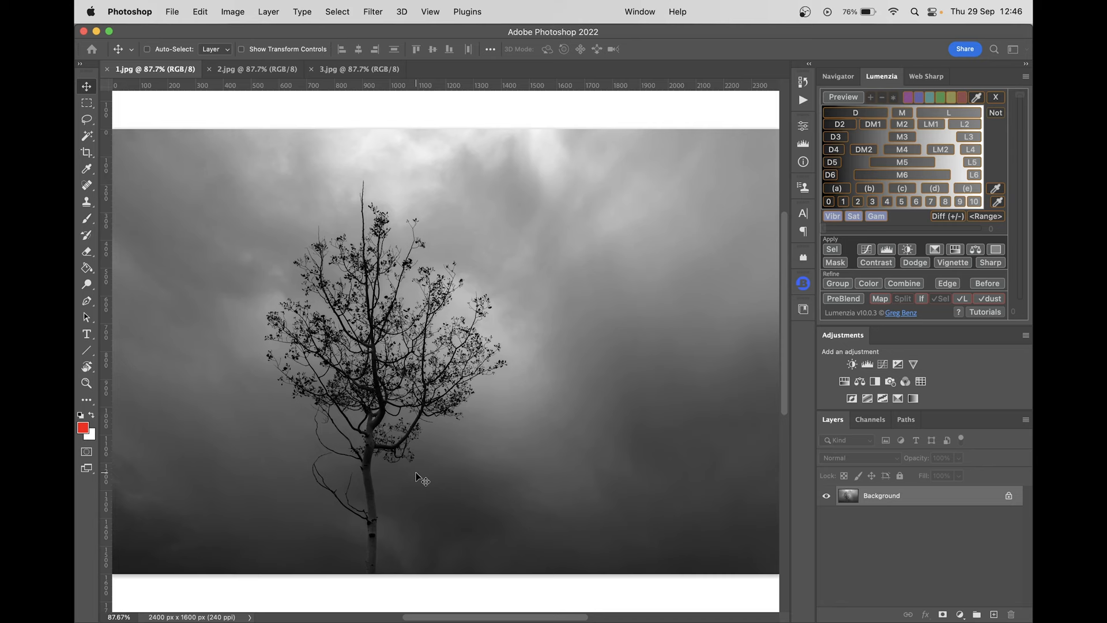
left_click(86, 218)
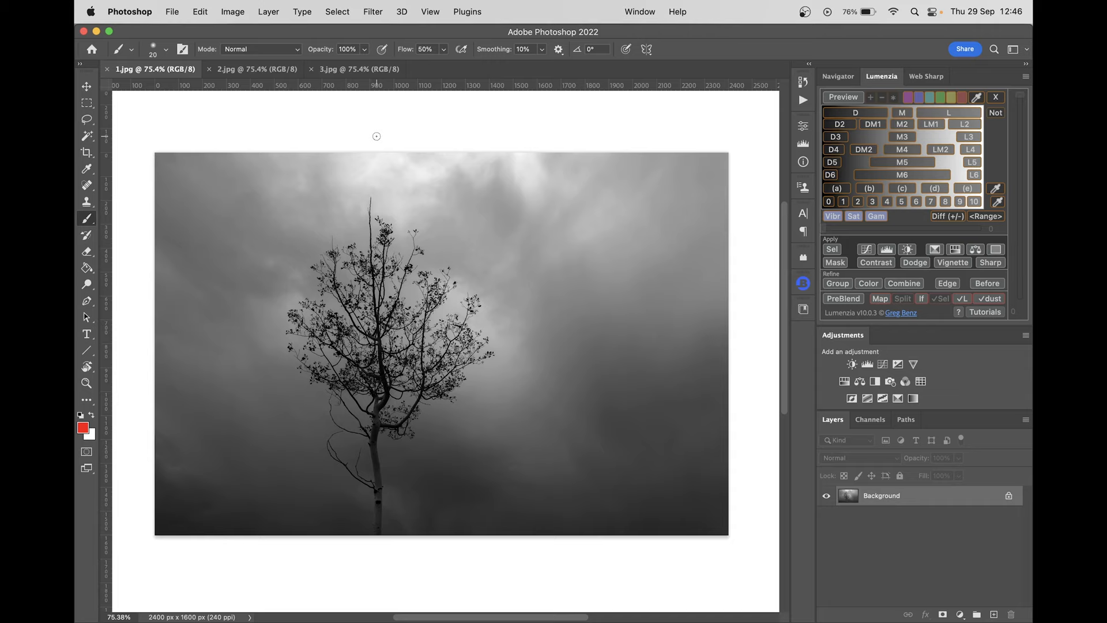
mouse_move(744, 528)
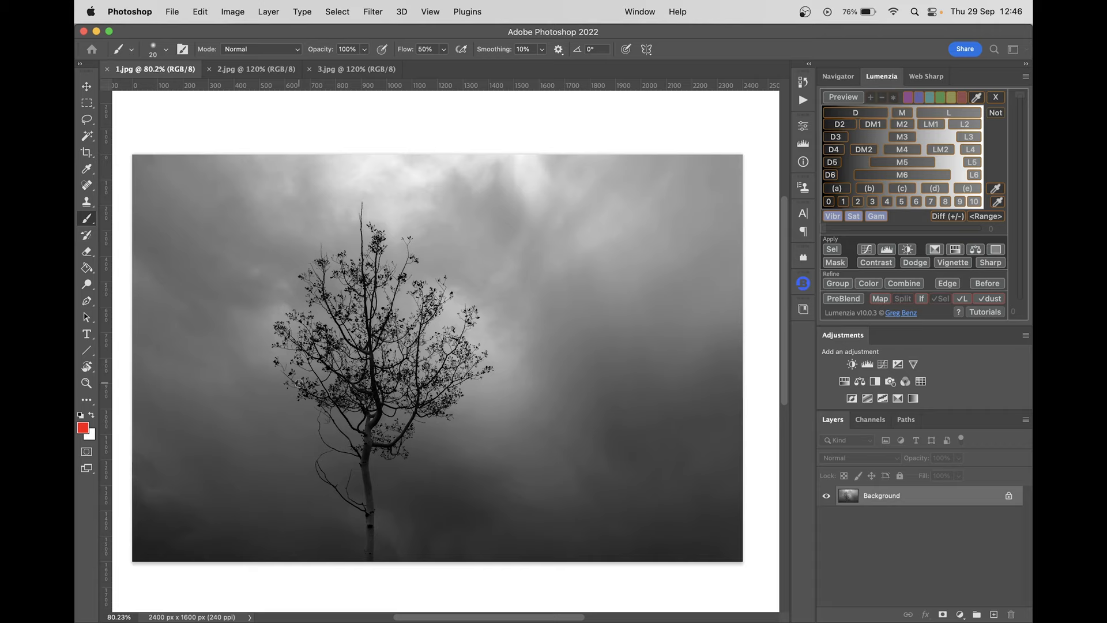
mouse_move(315, 421)
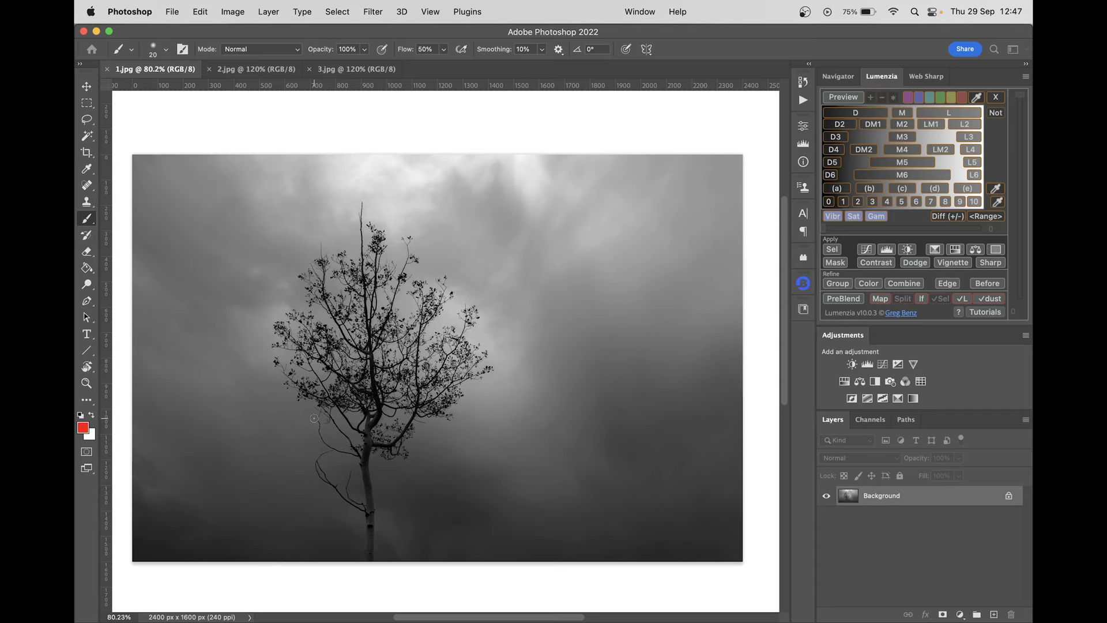
mouse_move(469, 261)
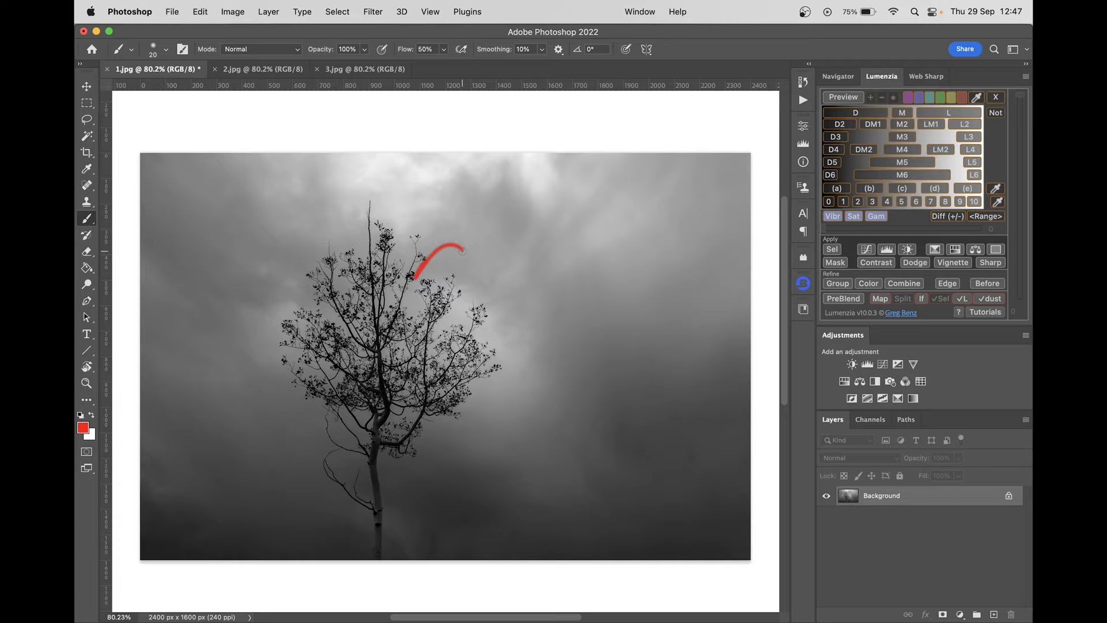
left_click(261, 68)
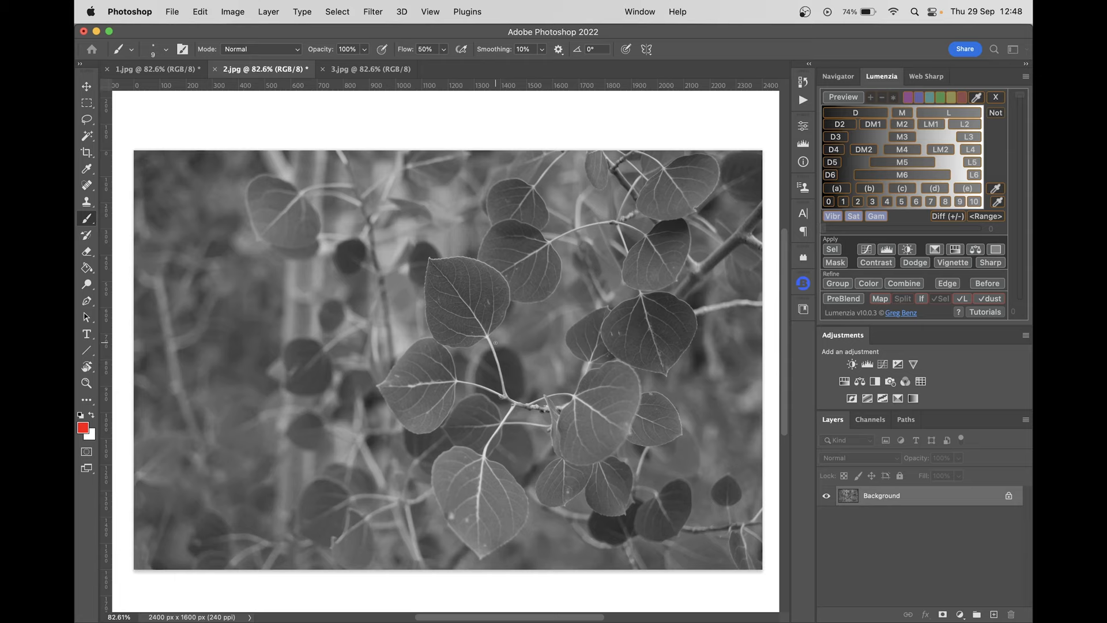
mouse_move(465, 320)
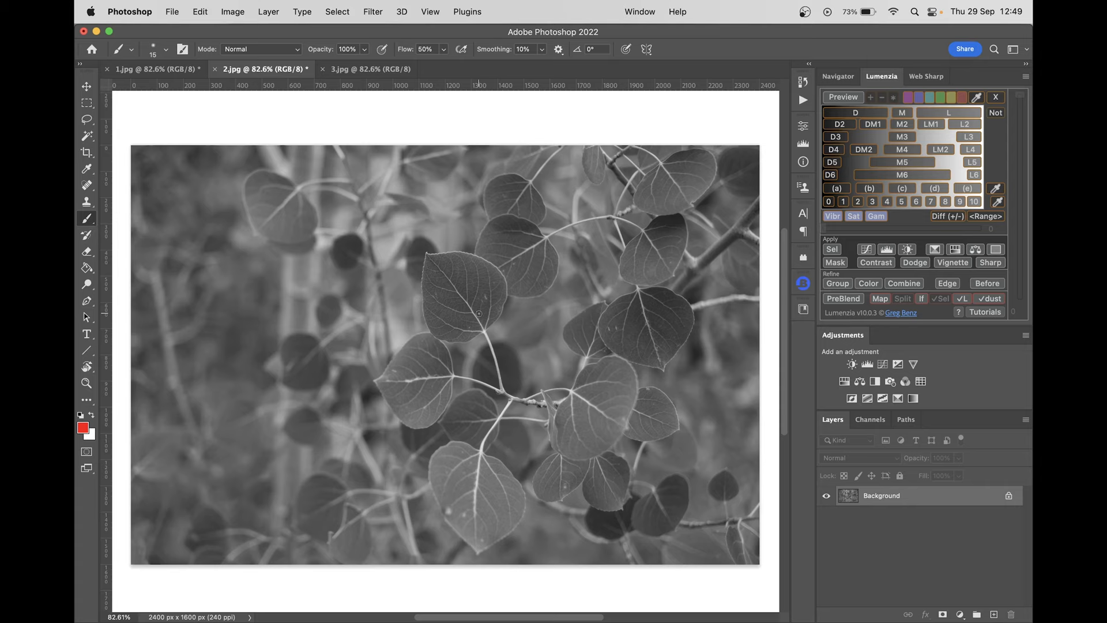
- Drag across the aspen leaves photo, then switch to the vertical mountain valley document
left_click_drag(376, 242, 459, 293)
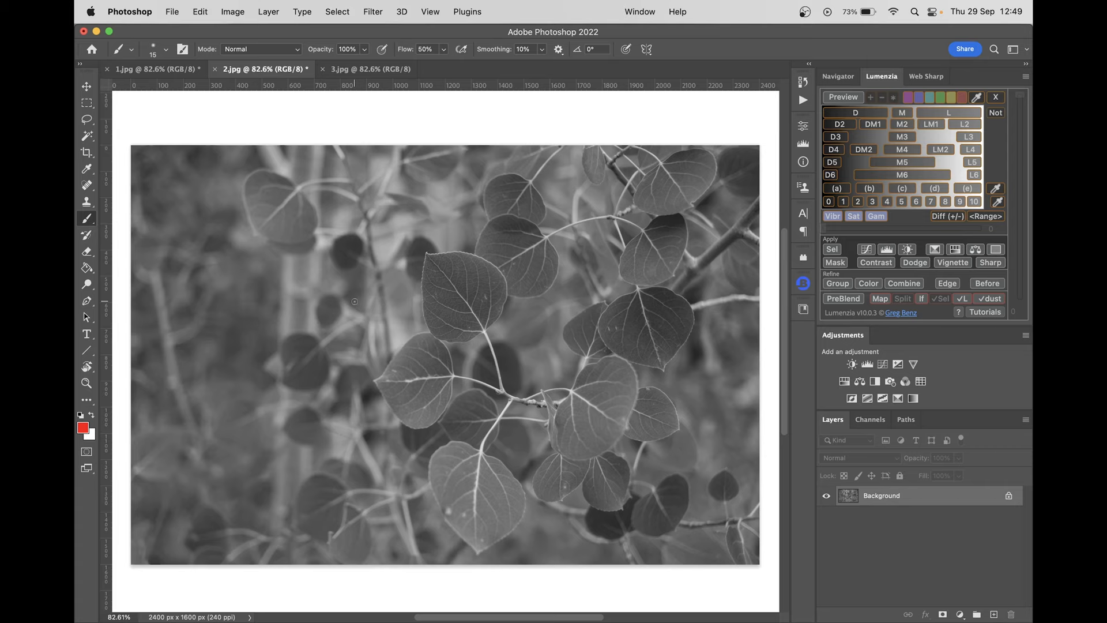
mouse_move(408, 258)
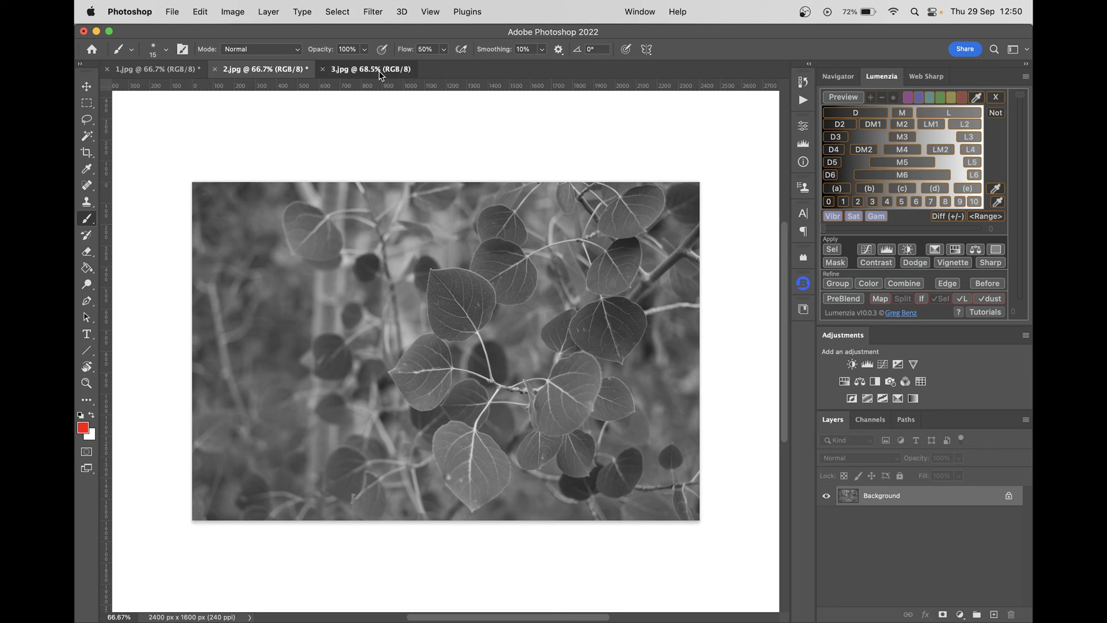
left_click(371, 68)
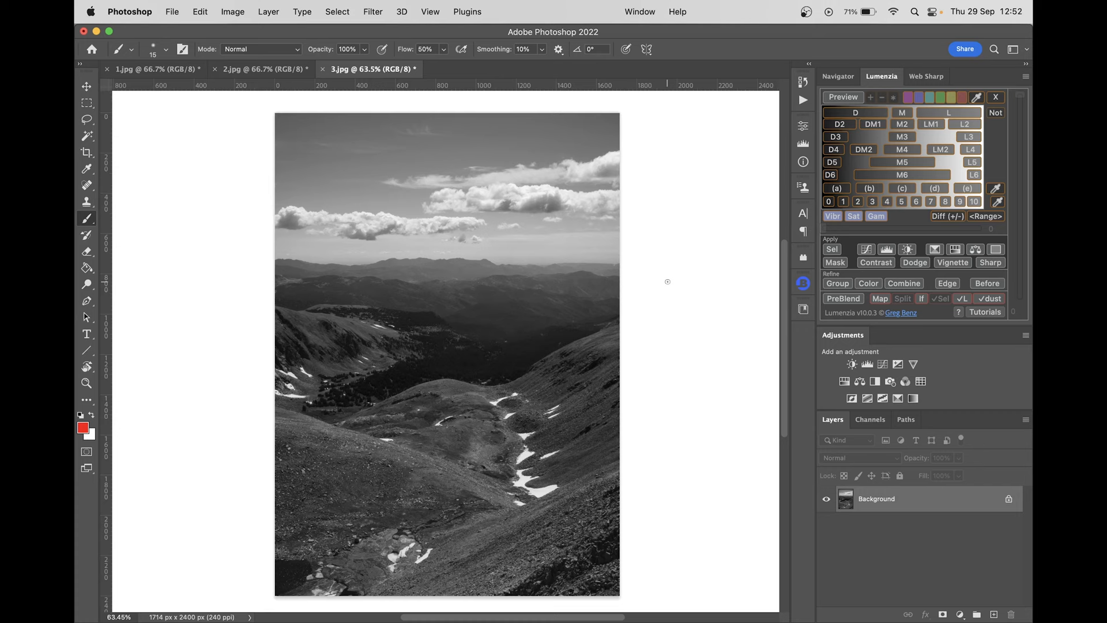
- Start a trial 4:5 crop preview over the mountain valley photo
left_click(87, 152)
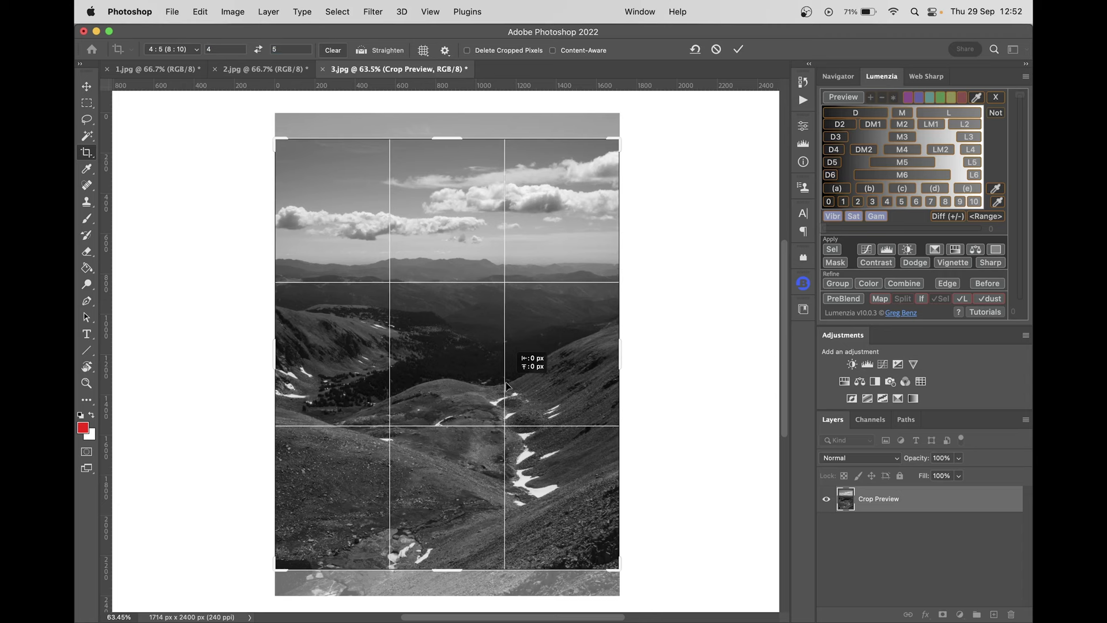
left_click(739, 48)
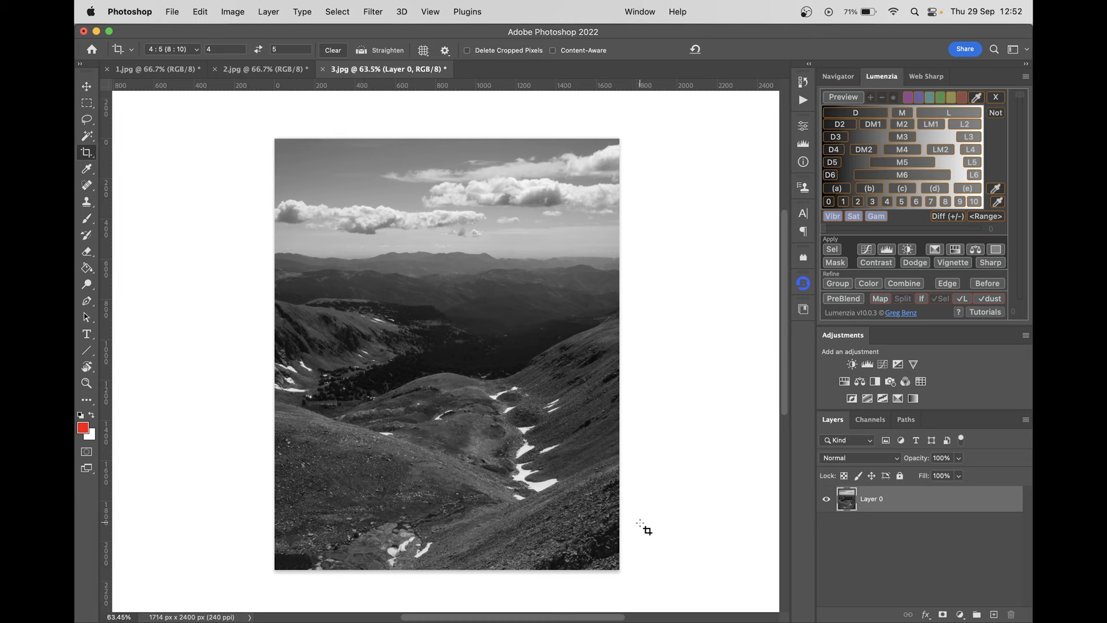
left_click(86, 219)
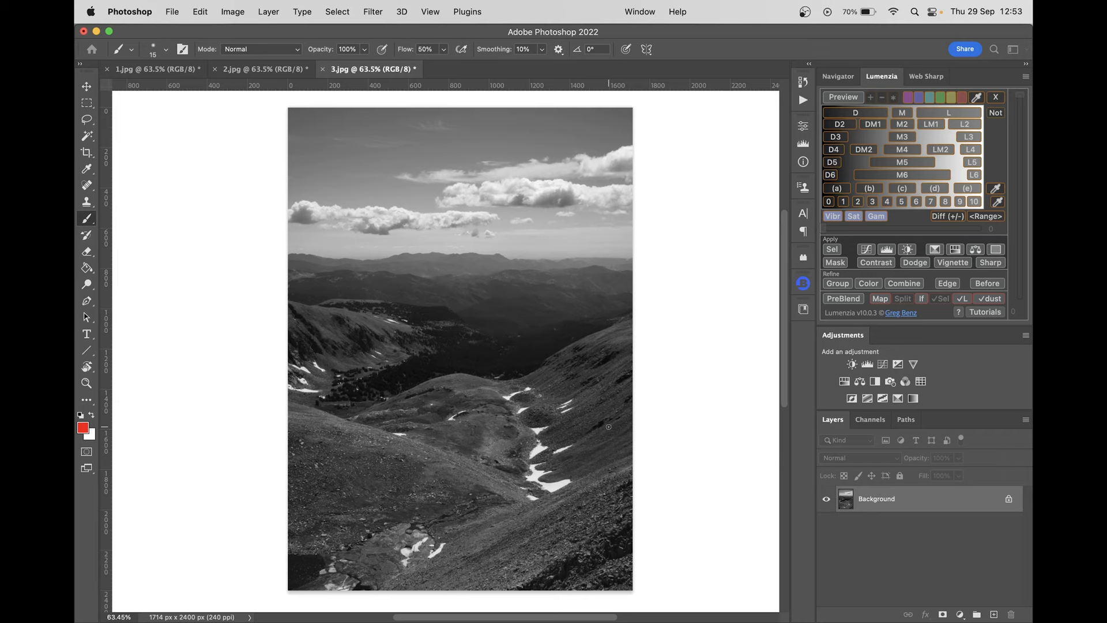
mouse_move(223, 170)
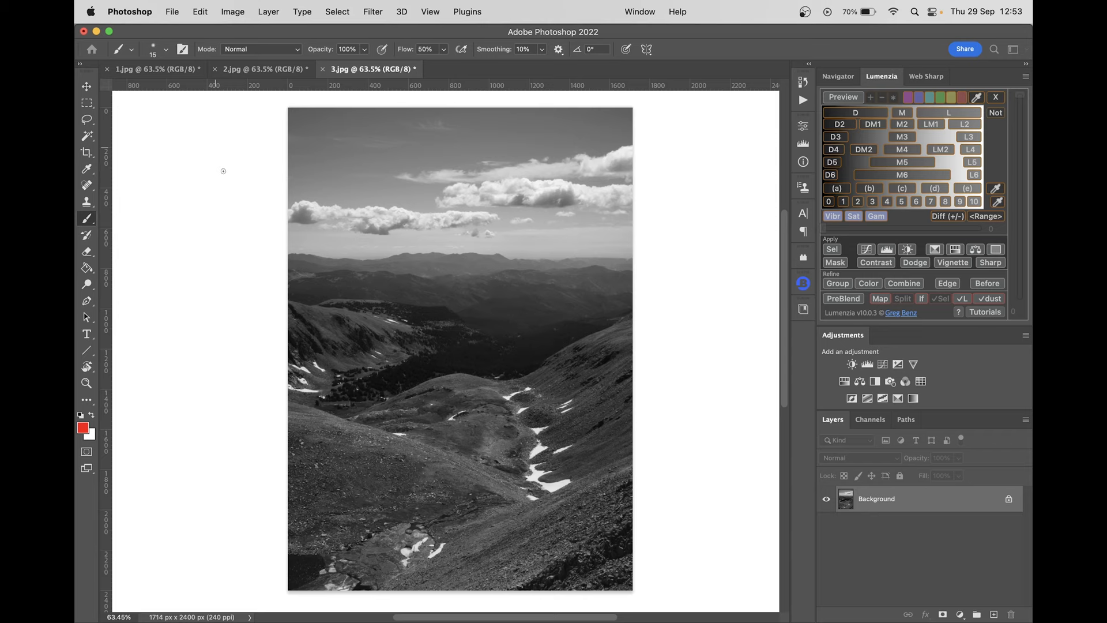
mouse_move(478, 277)
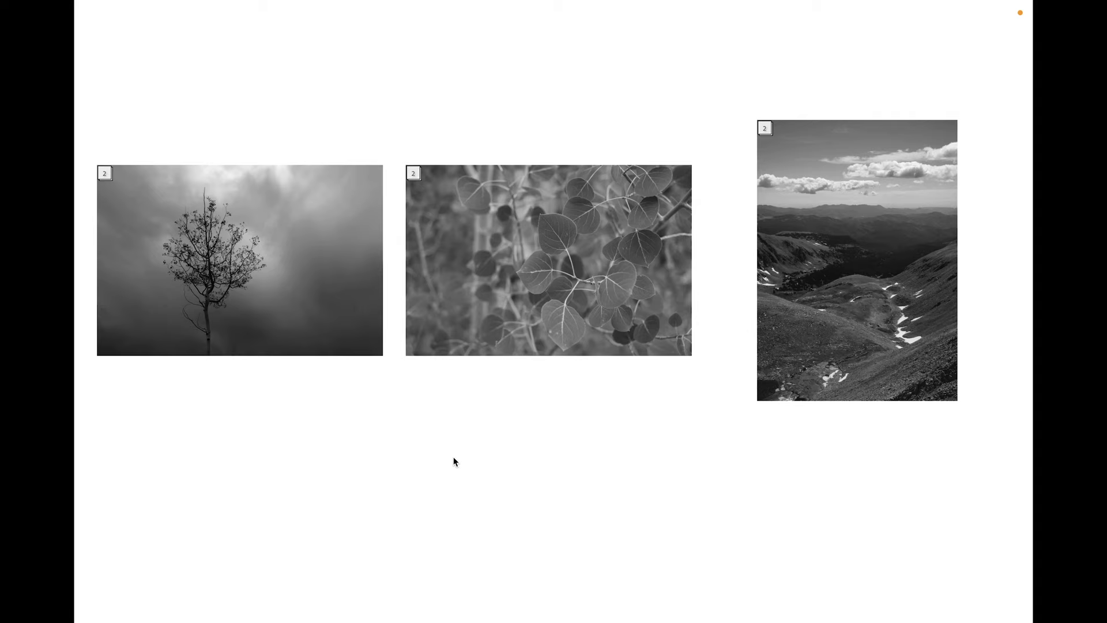
mouse_move(258, 106)
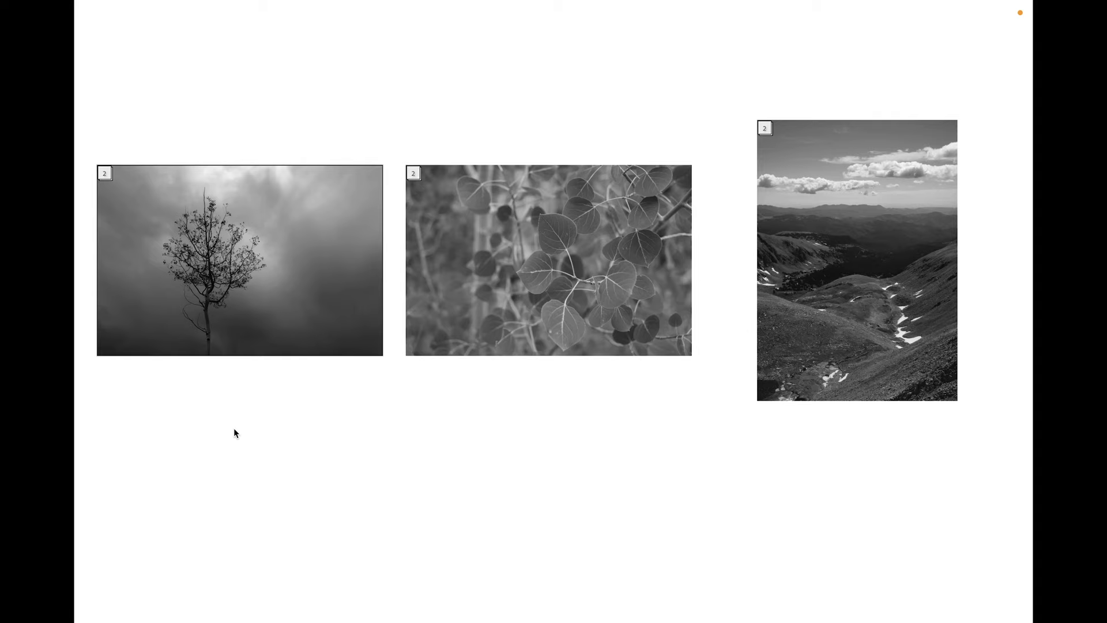
mouse_move(255, 429)
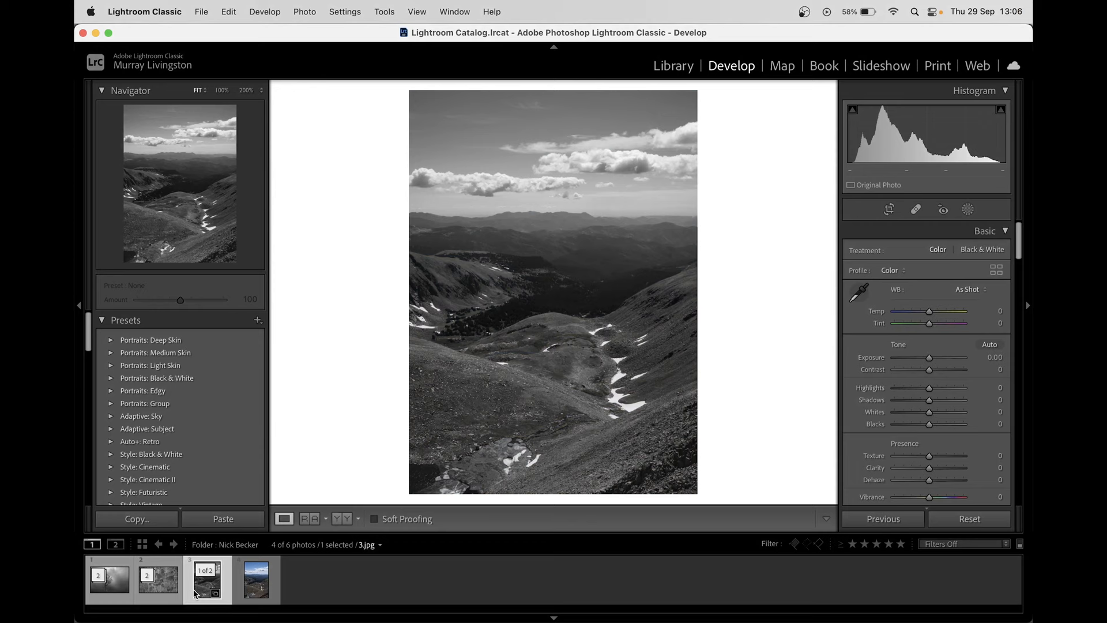
- Apply a 1:1 square crop to the black-and-white mountain valley photo in Develop
left_click(889, 208)
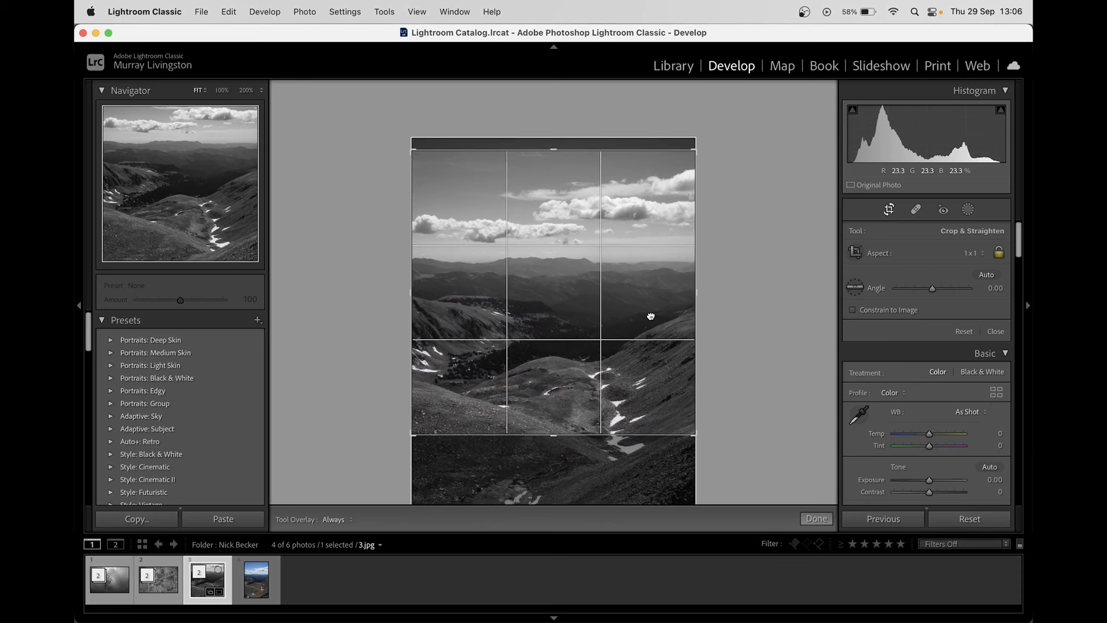
left_click(814, 518)
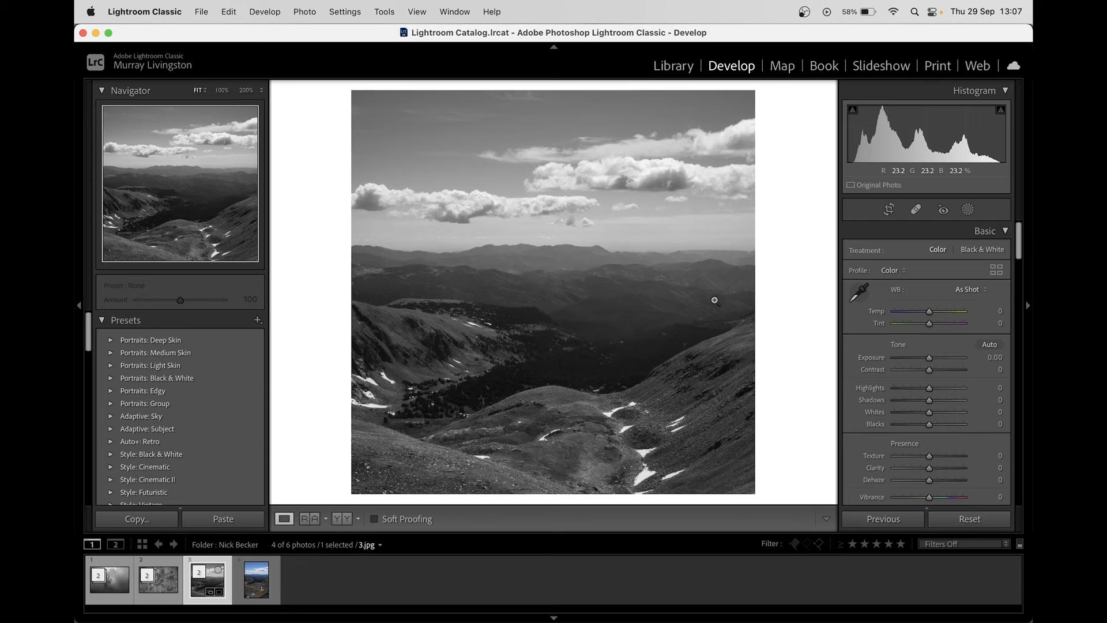
left_click(889, 209)
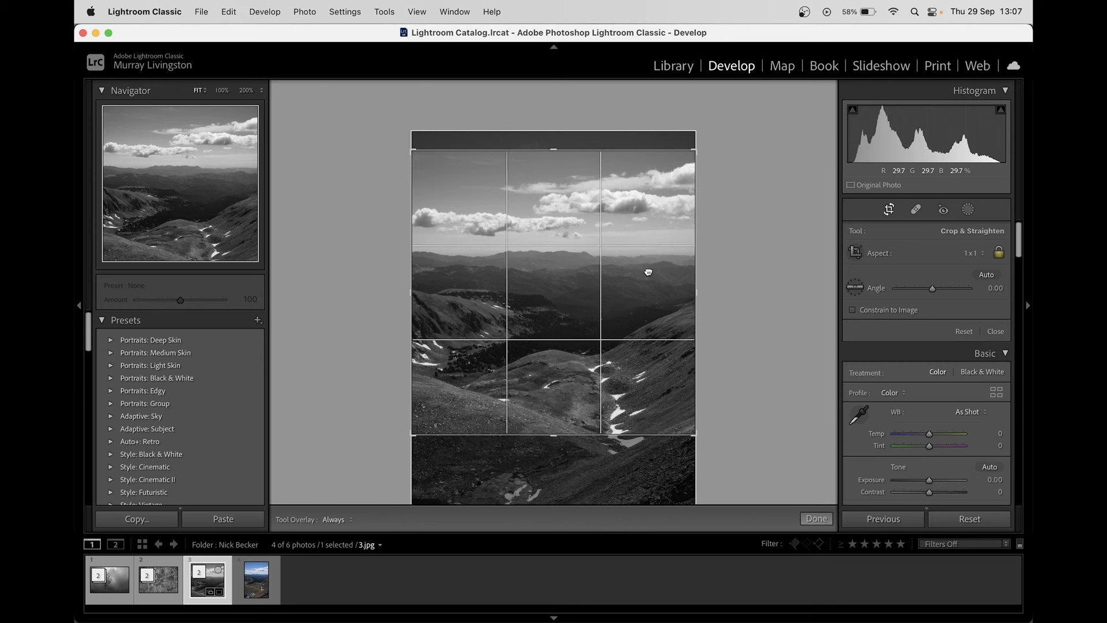
left_click(815, 519)
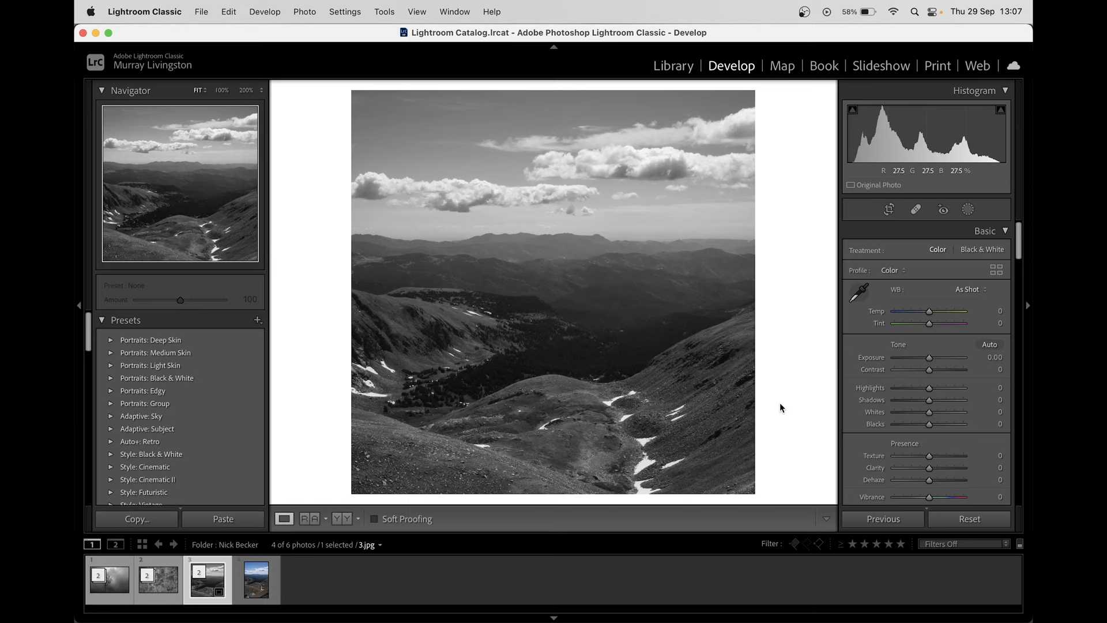
left_click(889, 209)
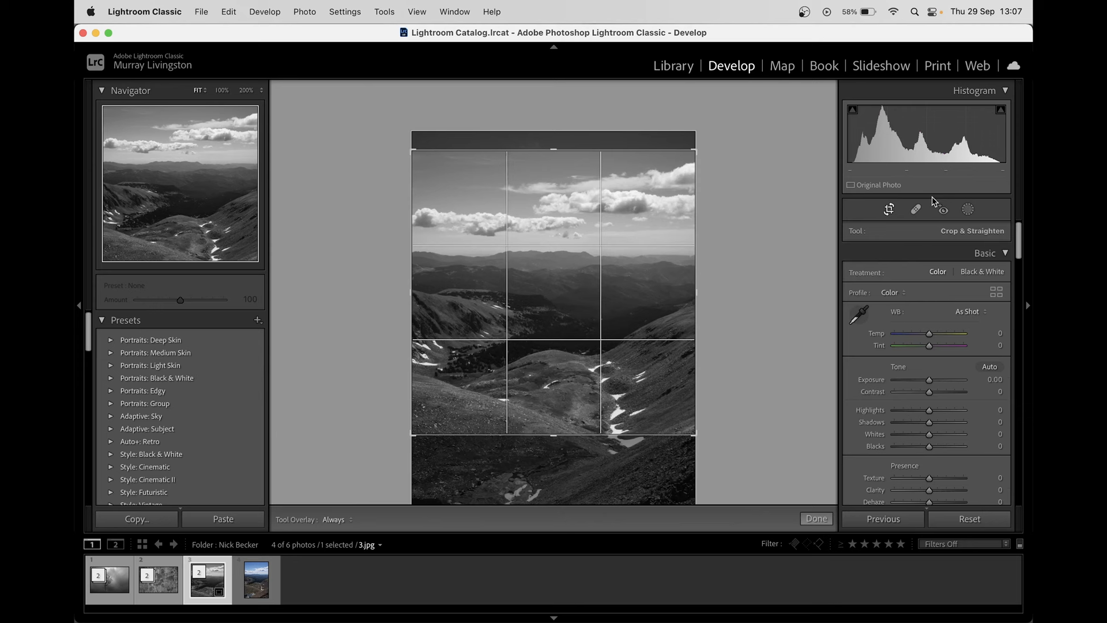
- Reset the mountain photo's crop to its full vertical frame and return to the Library grid
left_click(815, 519)
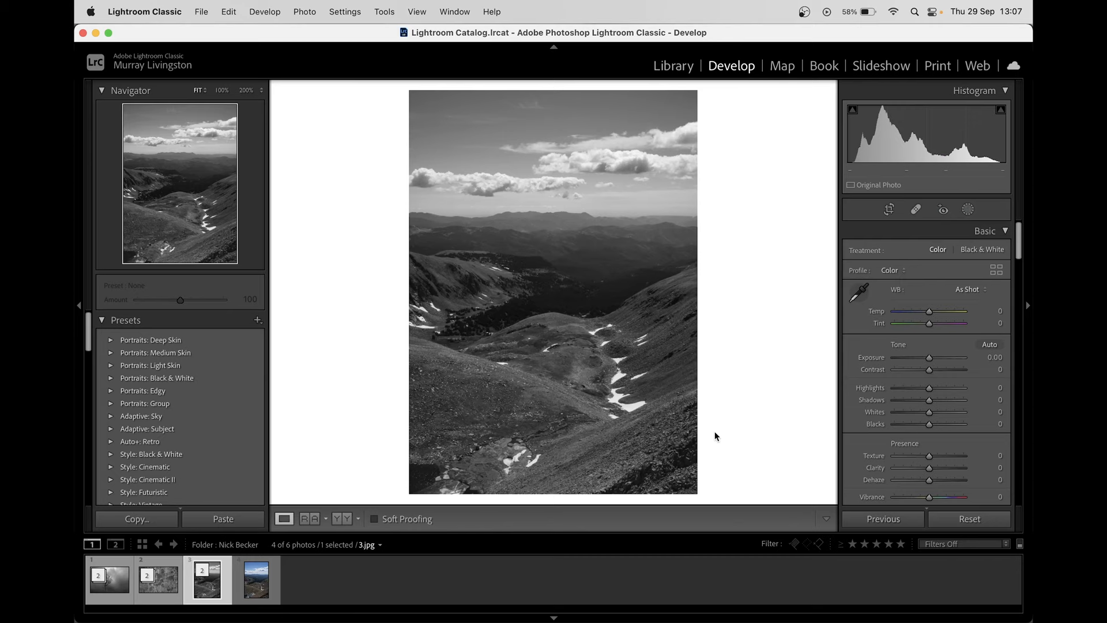
mouse_move(604, 186)
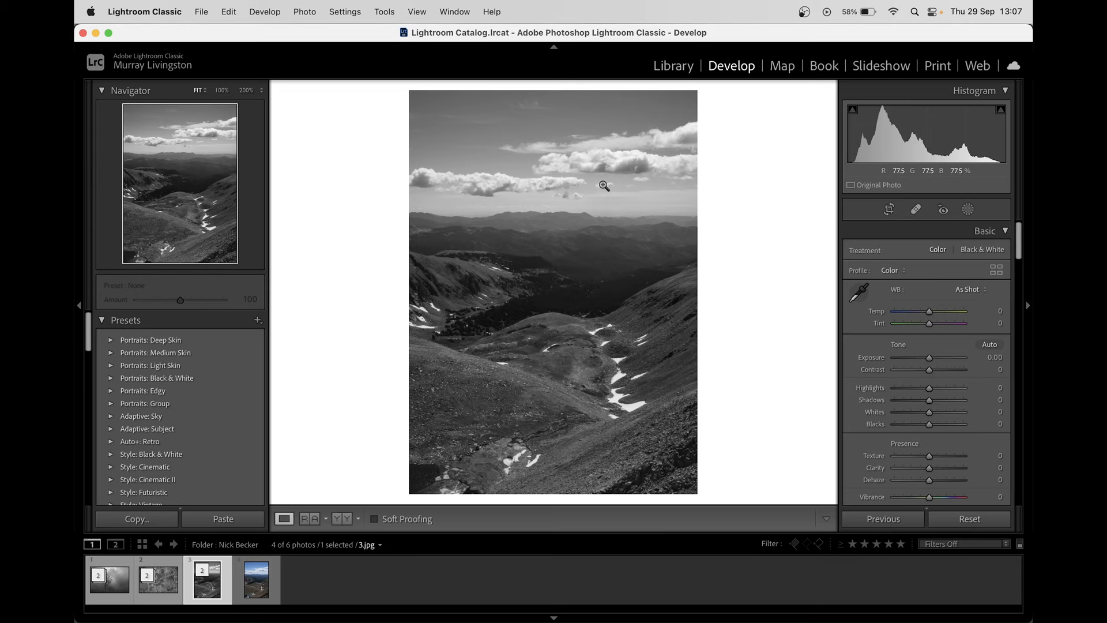
mouse_move(542, 290)
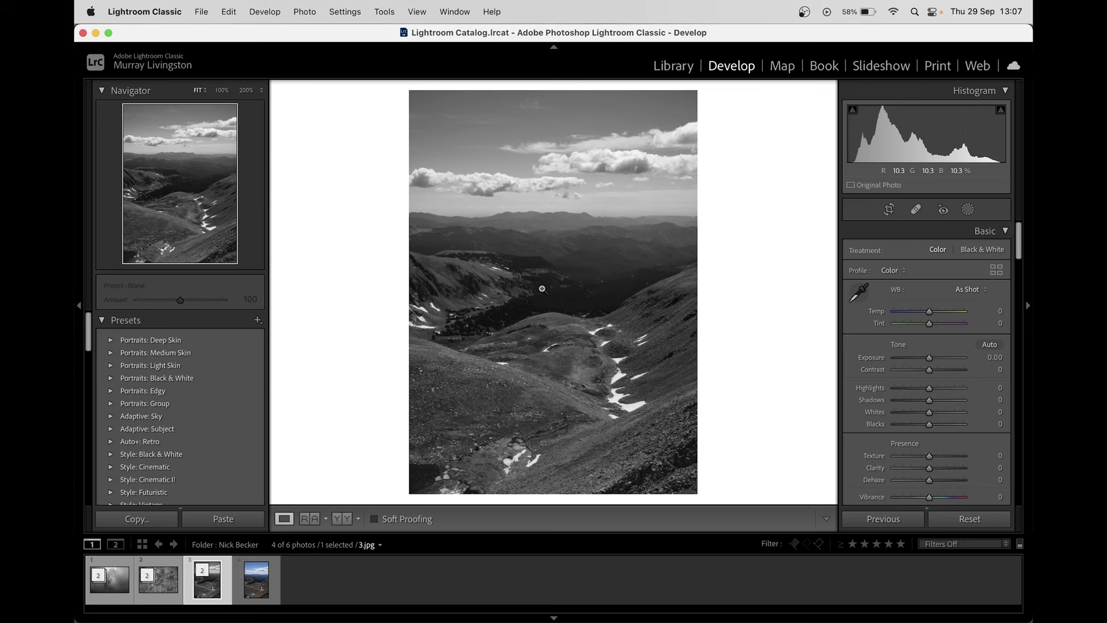
mouse_move(479, 147)
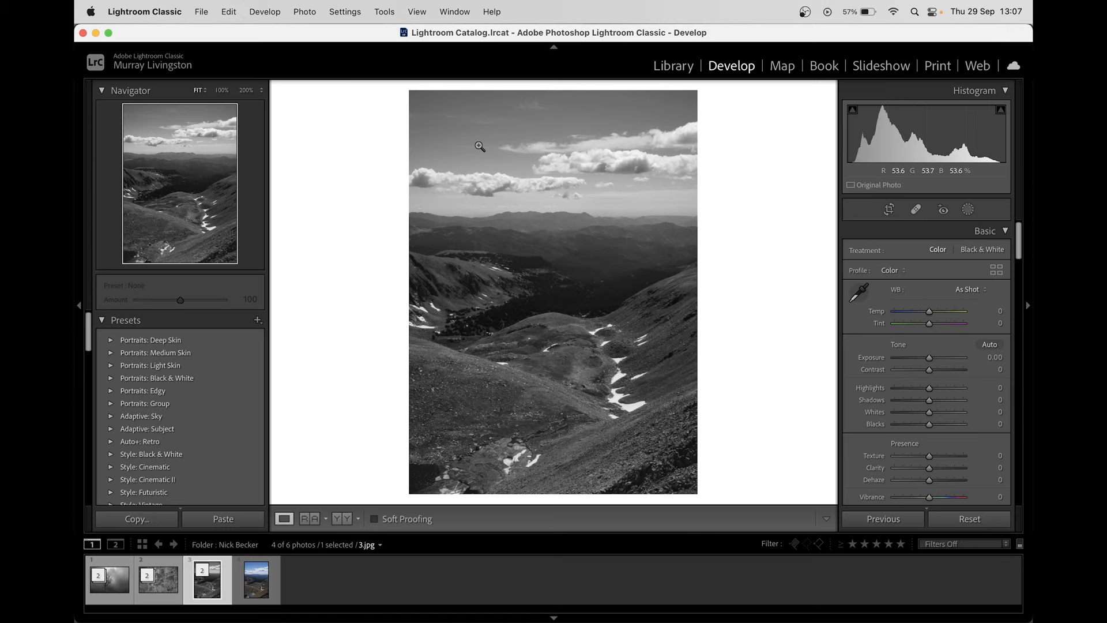
mouse_move(680, 267)
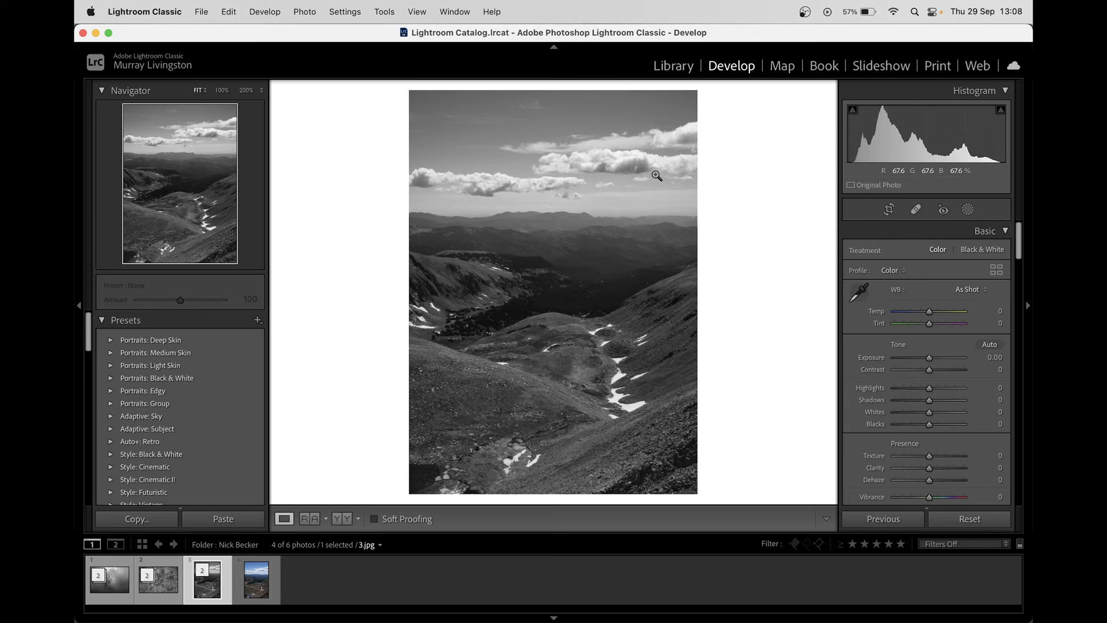
left_click(671, 65)
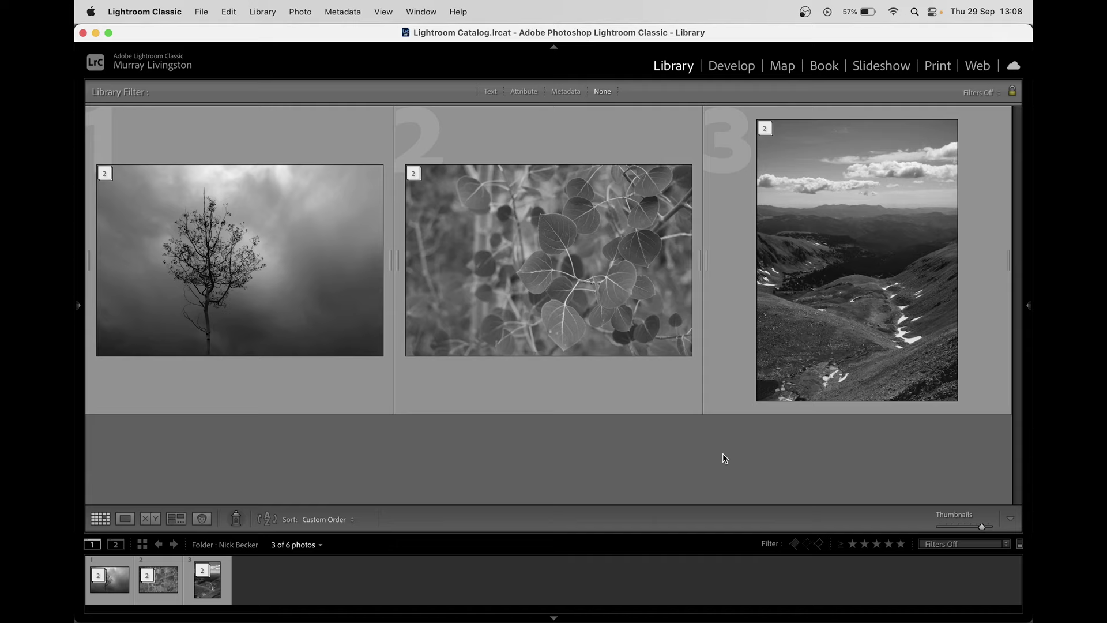